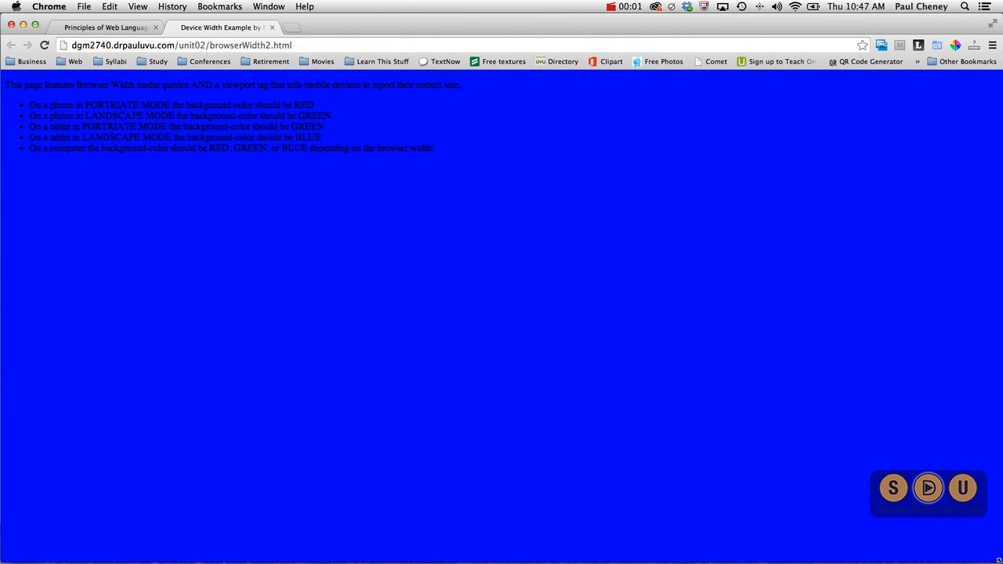
pyautogui.moveTo(912, 555)
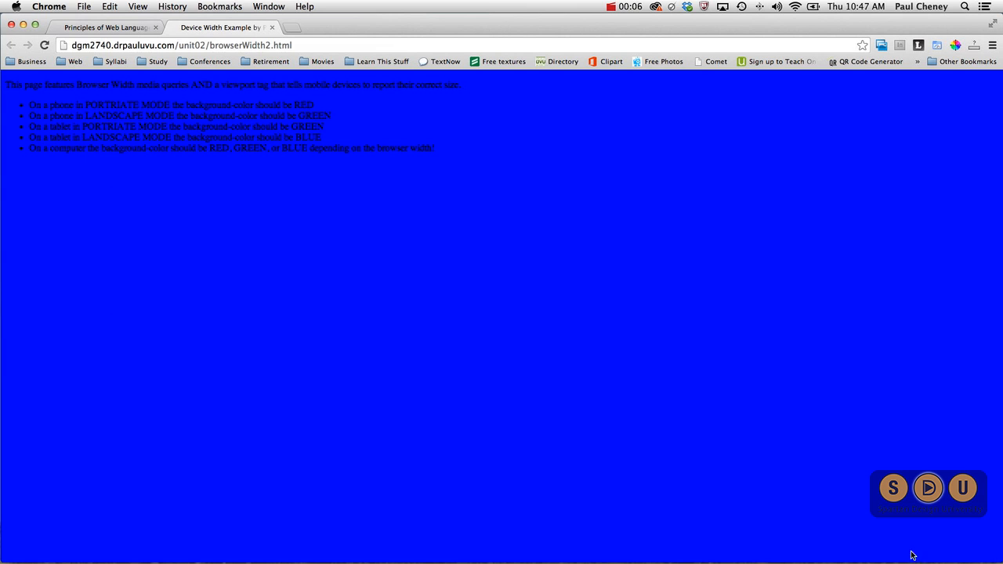
pyautogui.moveTo(359, 217)
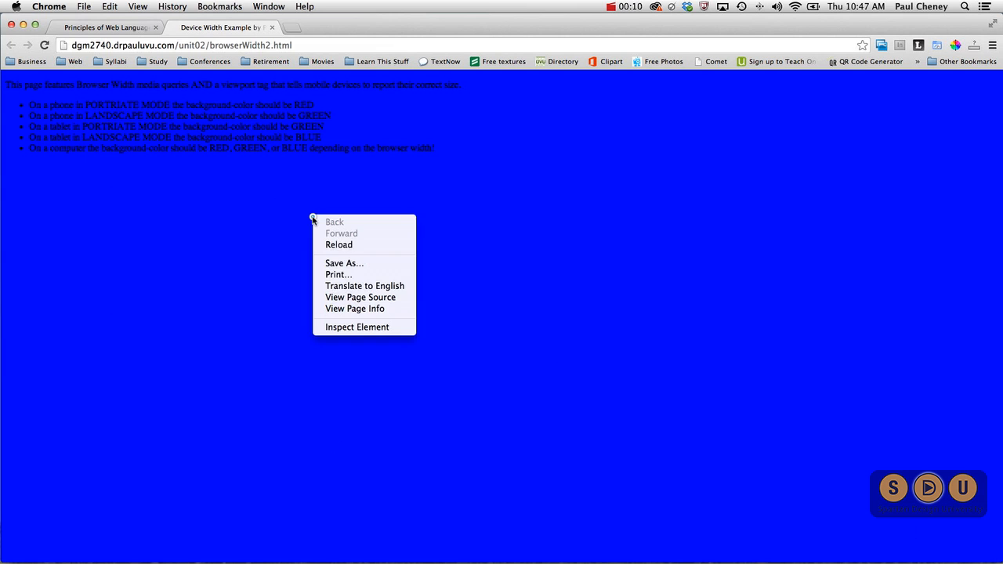
# Open the page source and highlight the red small-screen rule and the min-width query.
pyautogui.click(359, 297)
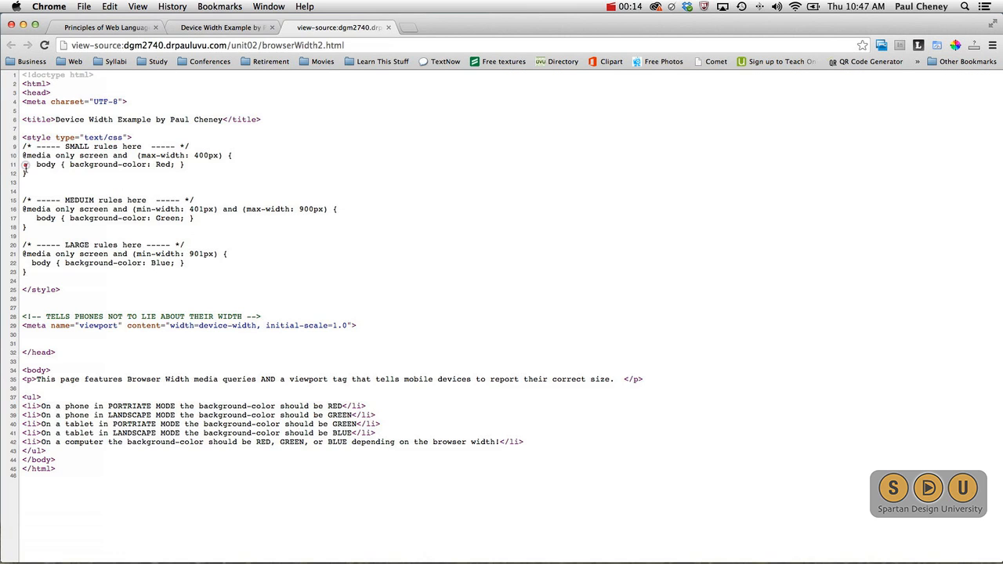
pyautogui.moveTo(23, 156); pyautogui.dragTo(184, 173)
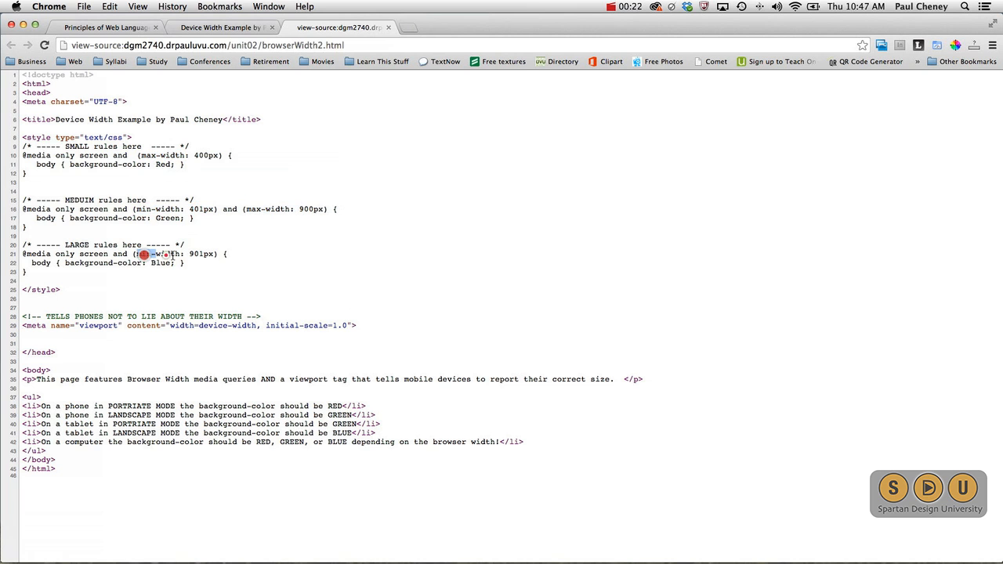
pyautogui.doubleClick(169, 254)
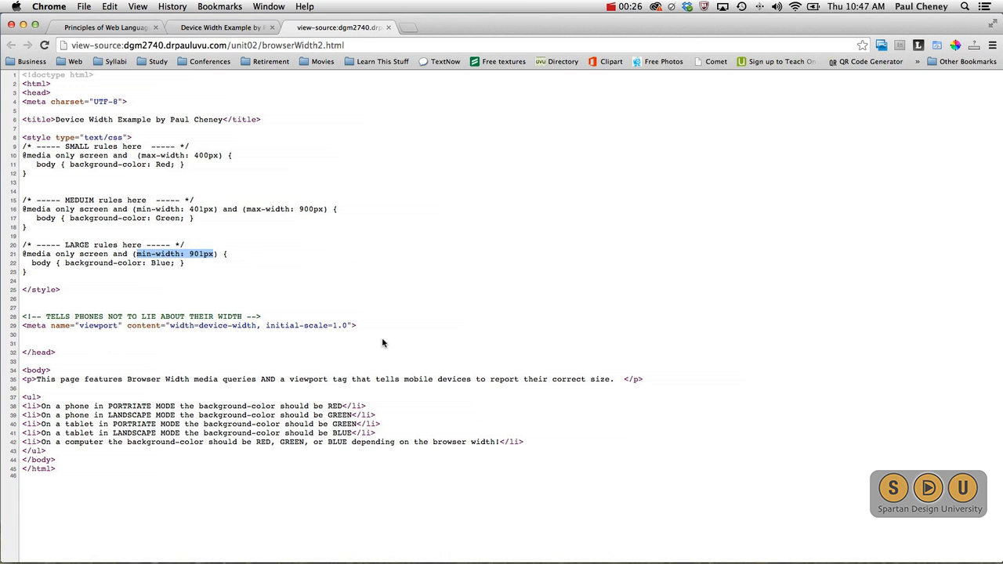
# Highlight the viewport meta tag and its width setting in the source.
pyautogui.moveTo(23, 316); pyautogui.dragTo(356, 326)
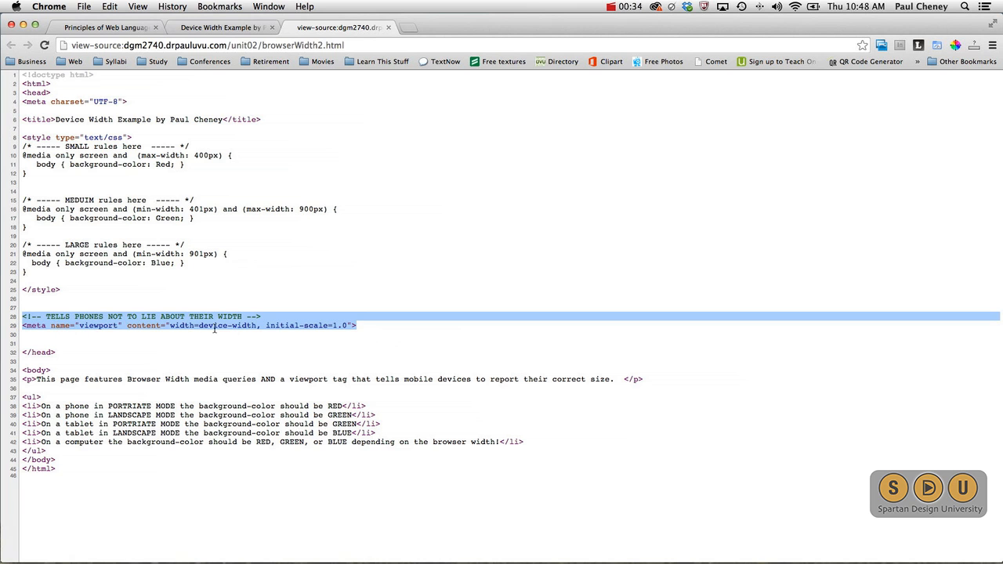
pyautogui.doubleClick(180, 325)
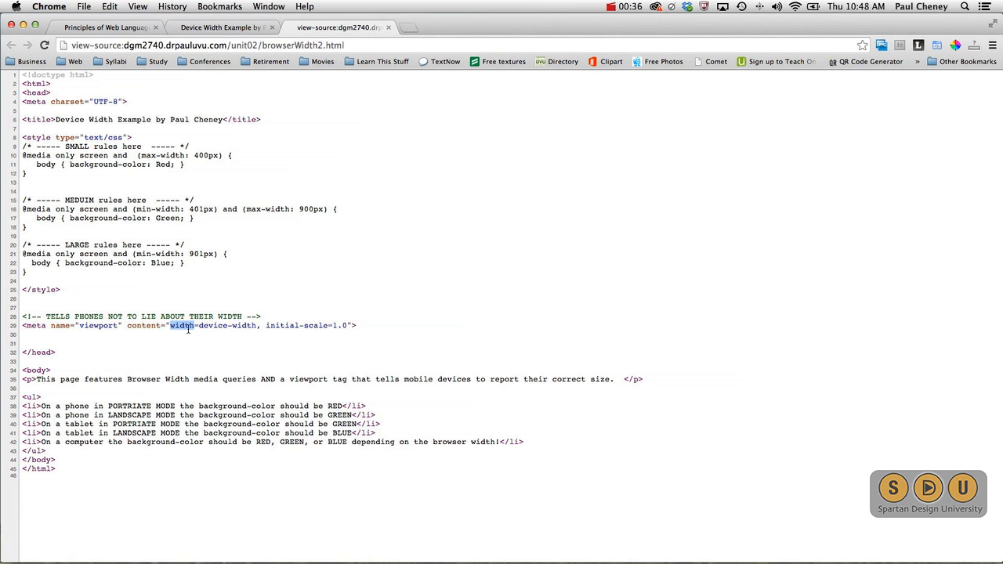
pyautogui.doubleClick(227, 325)
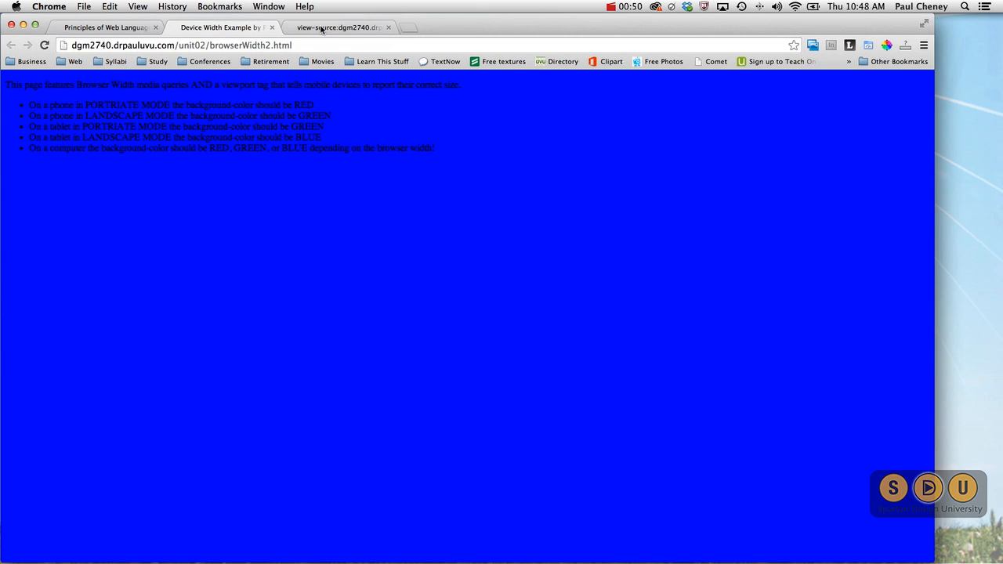
# Compare the source's Blue large-screen rule with the demo page at narrow and full widths.
pyautogui.click(337, 27)
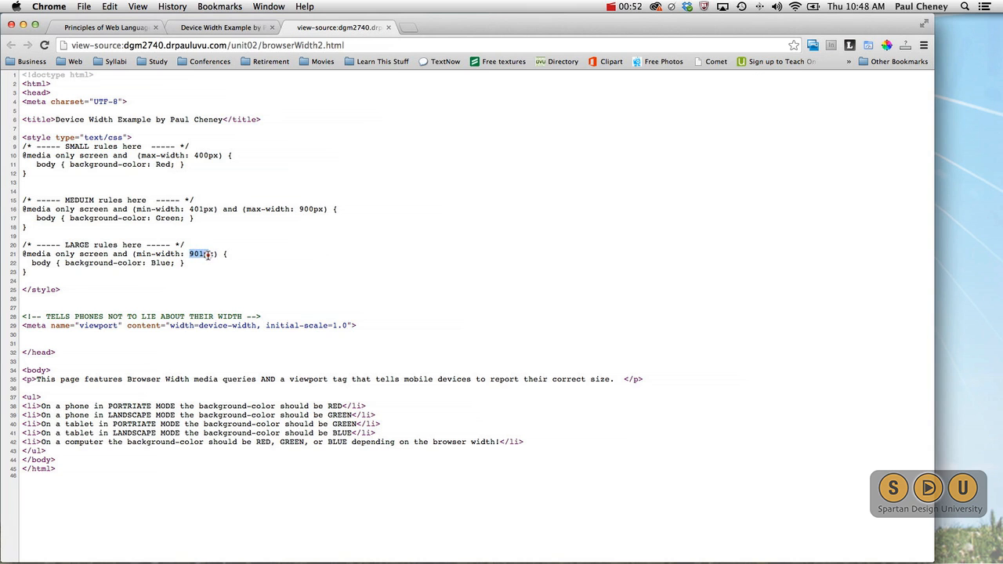
pyautogui.doubleClick(161, 262)
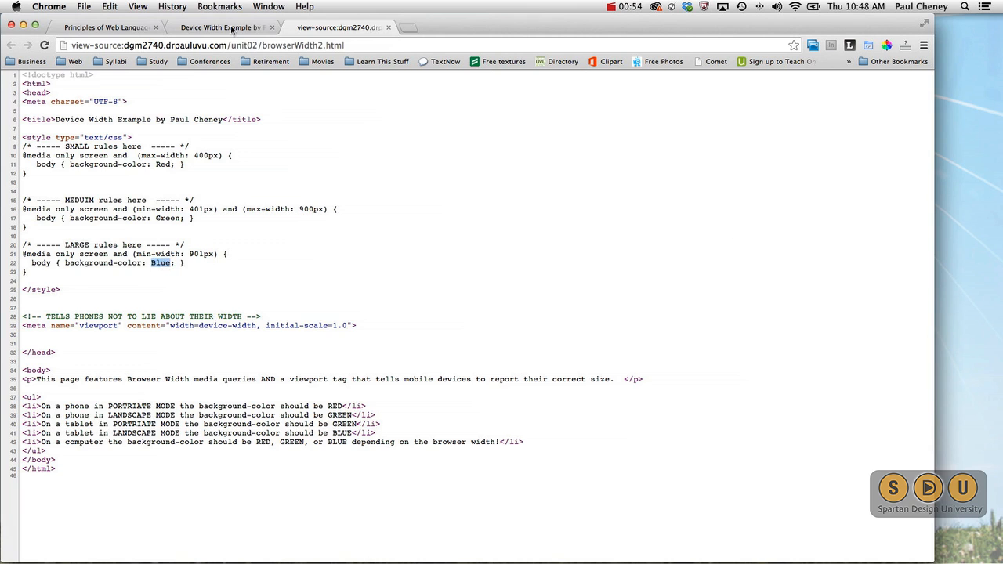
pyautogui.click(222, 28)
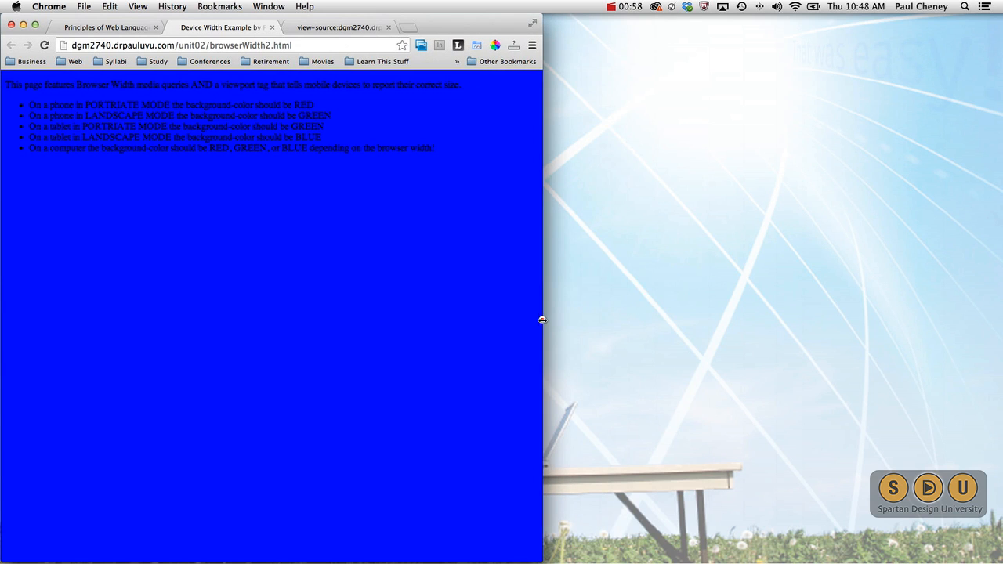
pyautogui.click(337, 28)
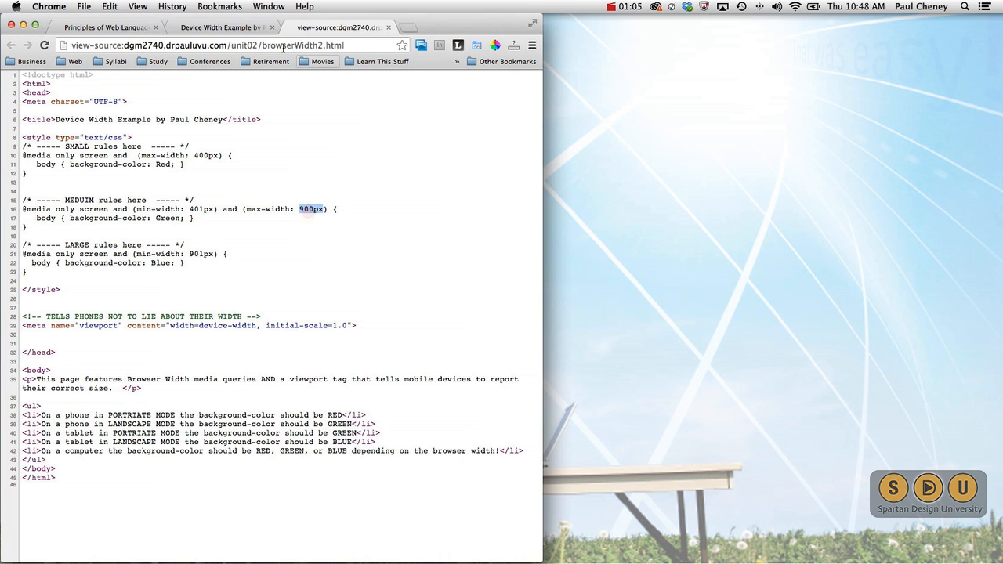
pyautogui.click(223, 26)
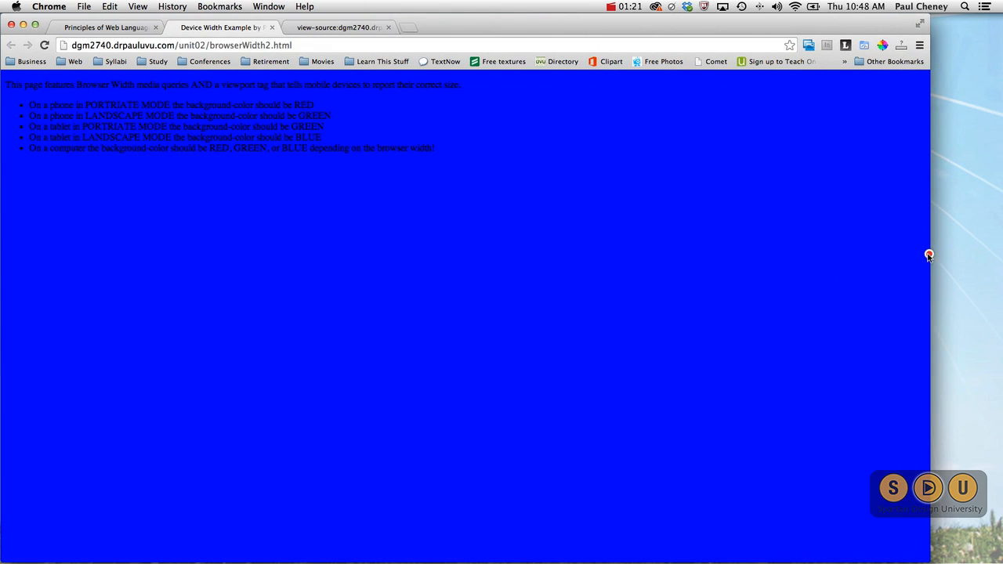
pyautogui.moveTo(862, 241)
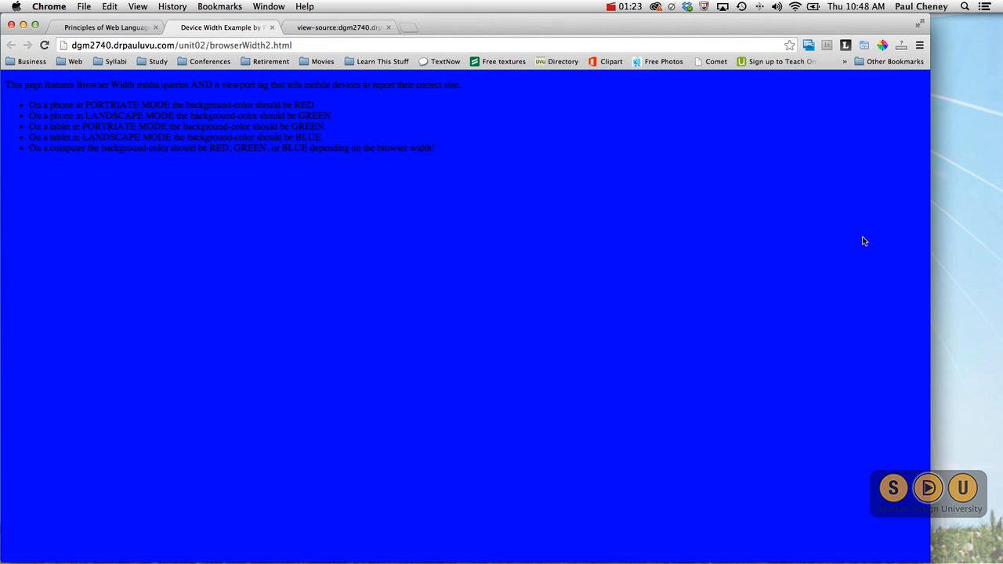
pyautogui.moveTo(867, 212)
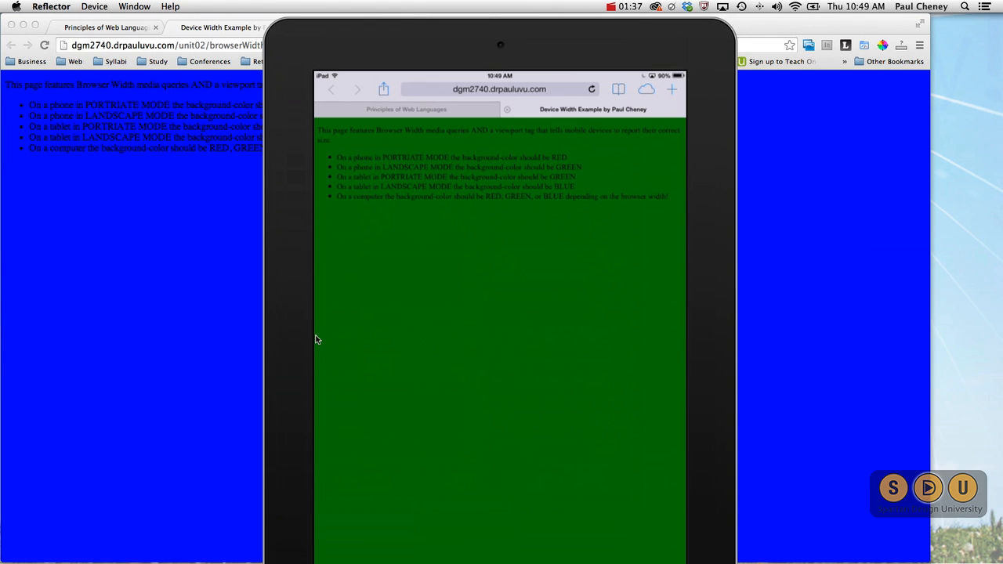
pyautogui.moveTo(691, 330)
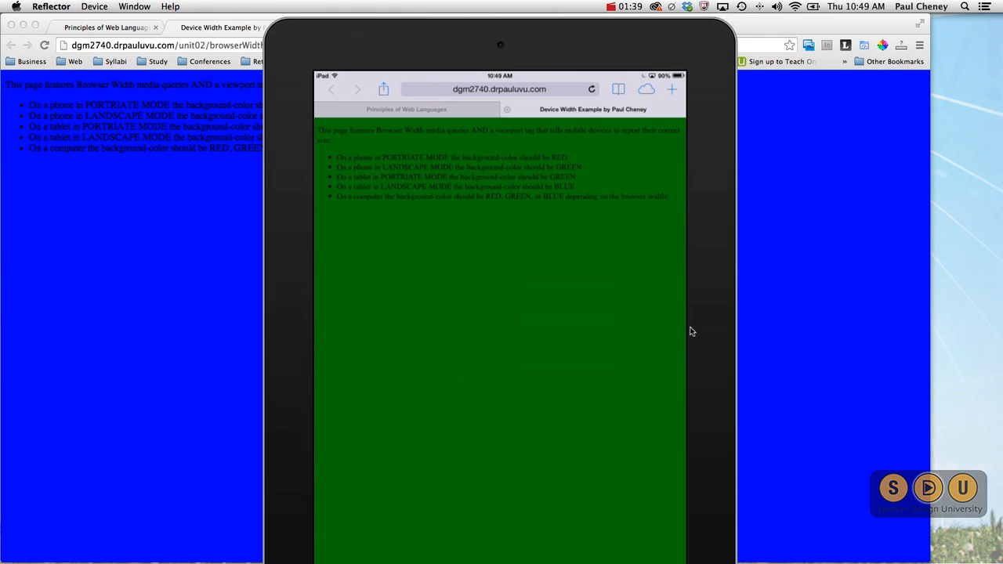
pyautogui.moveTo(241, 232)
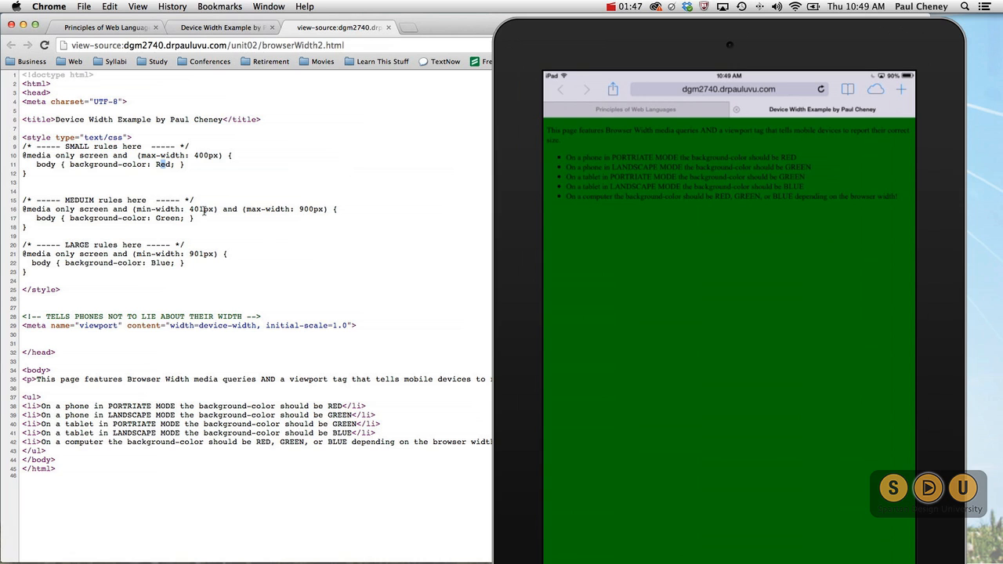
# Highlight the 401px–900px medium-width media query in the page source.
pyautogui.moveTo(189, 208); pyautogui.dragTo(332, 208)
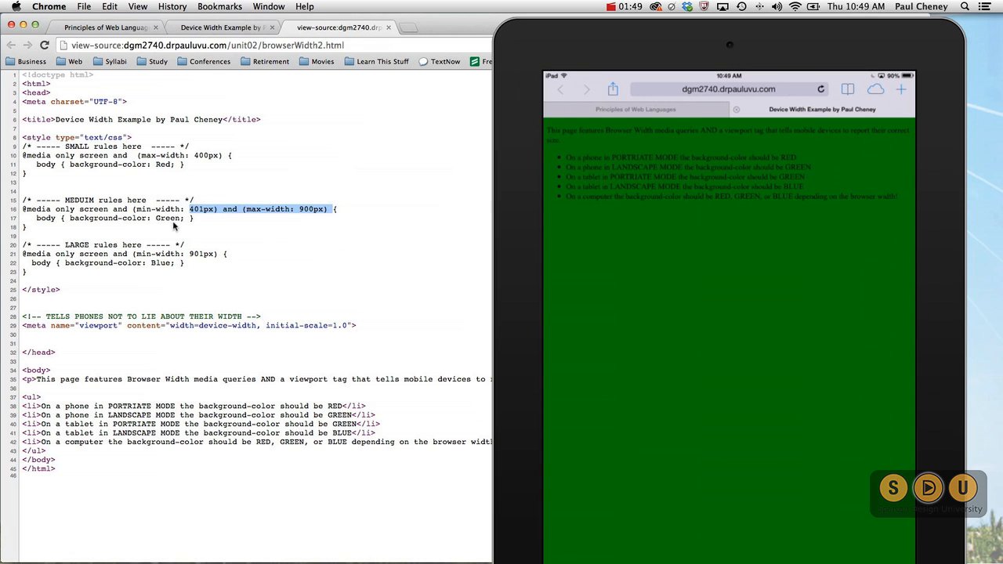
pyautogui.doubleClick(169, 217)
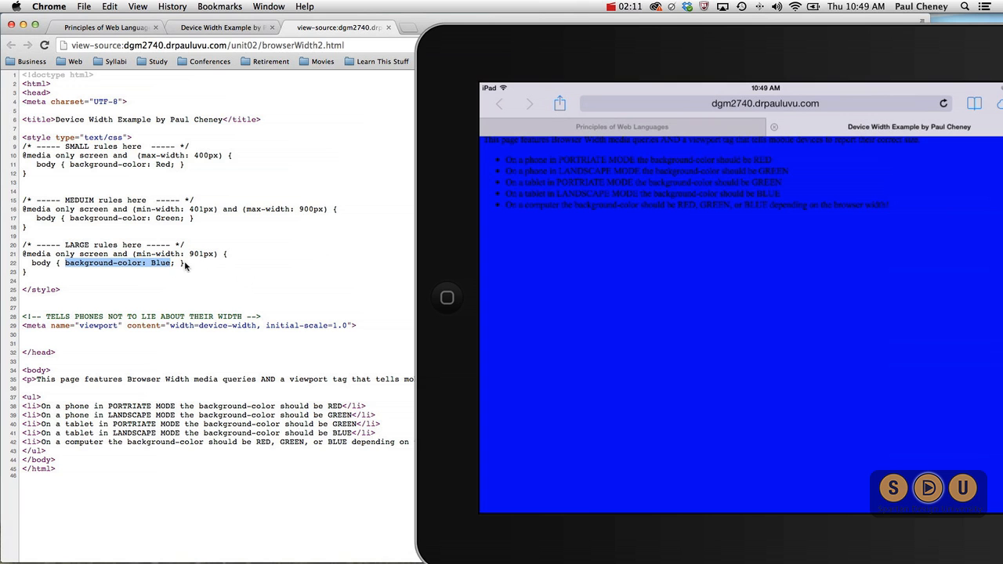
pyautogui.moveTo(196, 268)
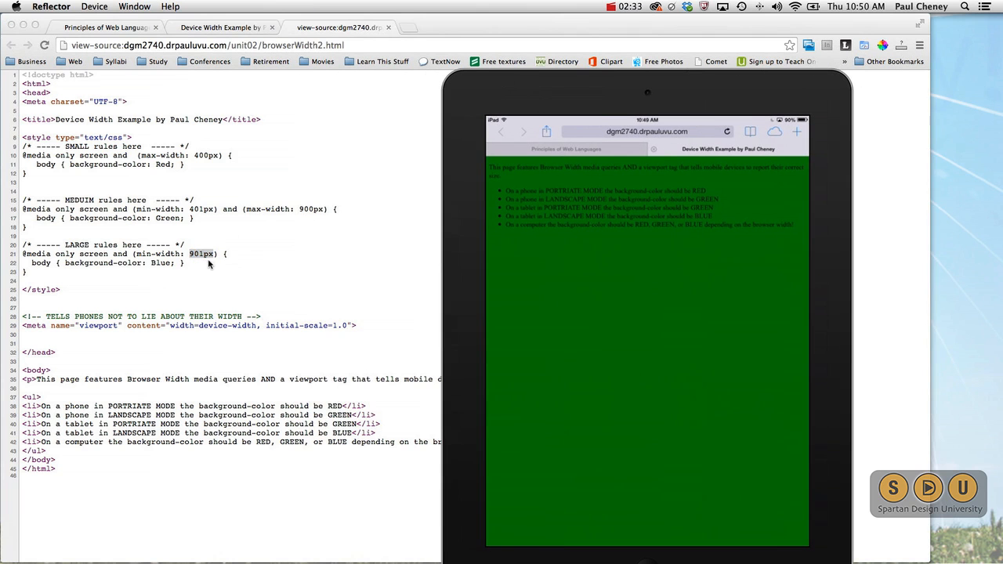
pyautogui.moveTo(532, 272)
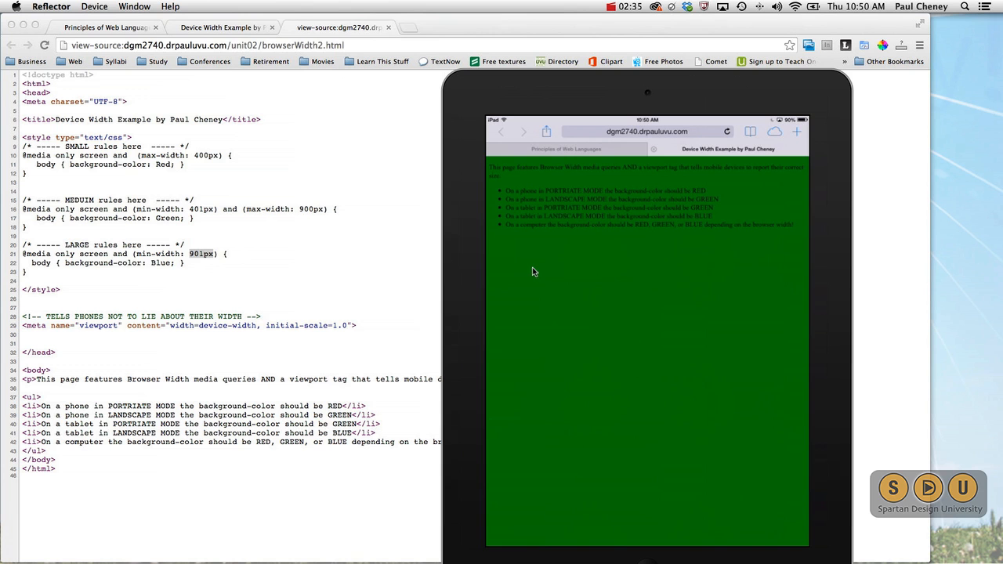
pyautogui.moveTo(224, 245)
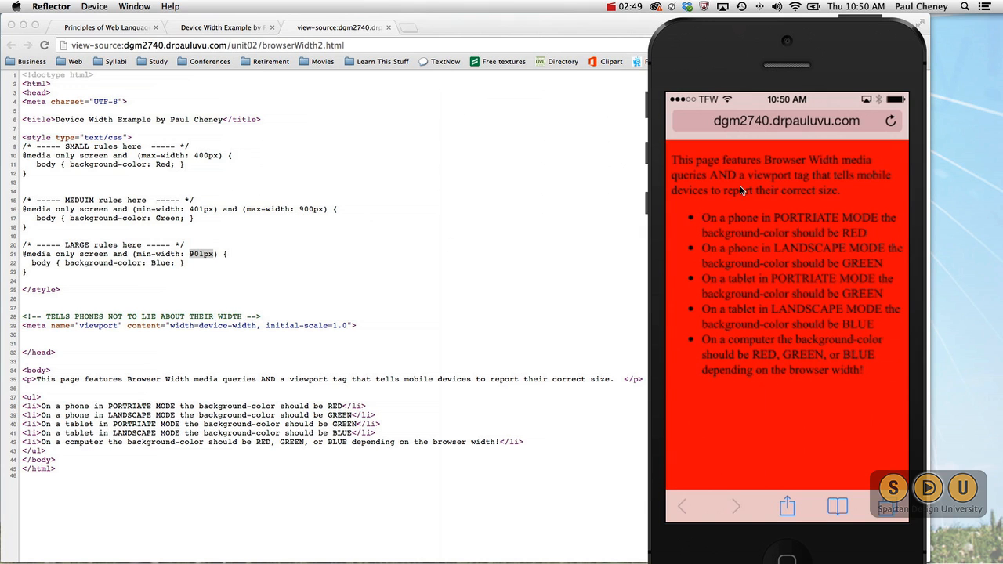
pyautogui.moveTo(724, 209)
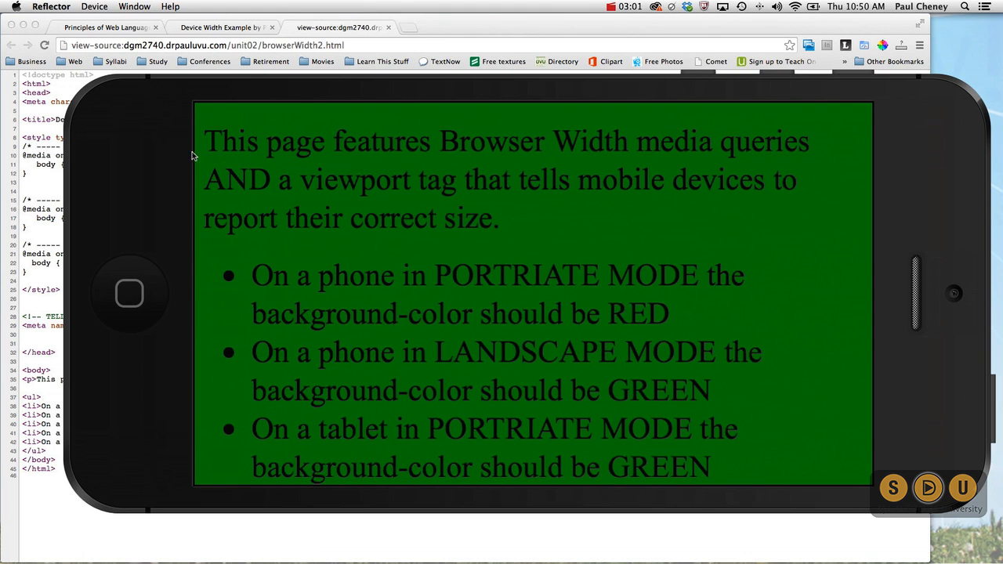
pyautogui.moveTo(220, 177)
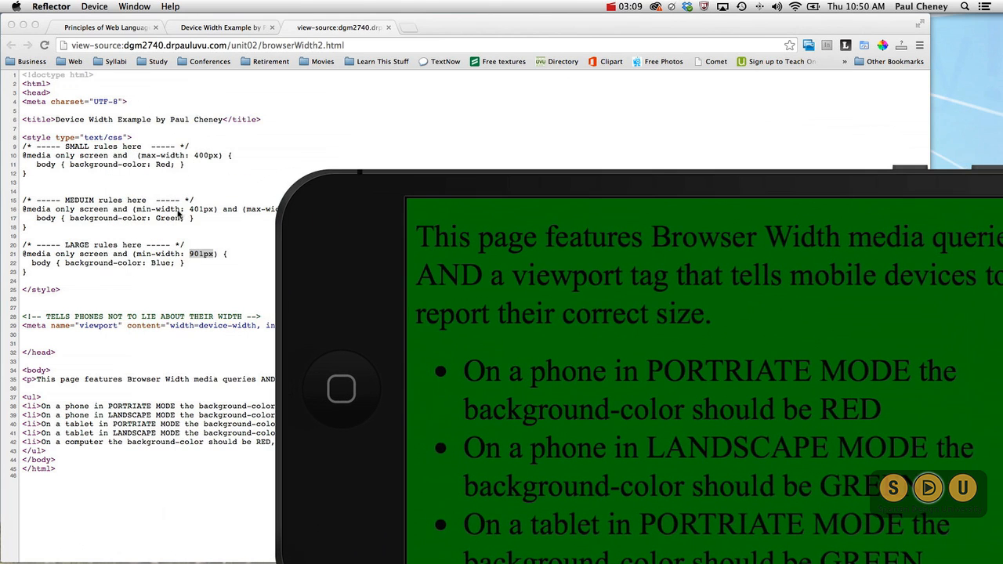
pyautogui.moveTo(182, 227)
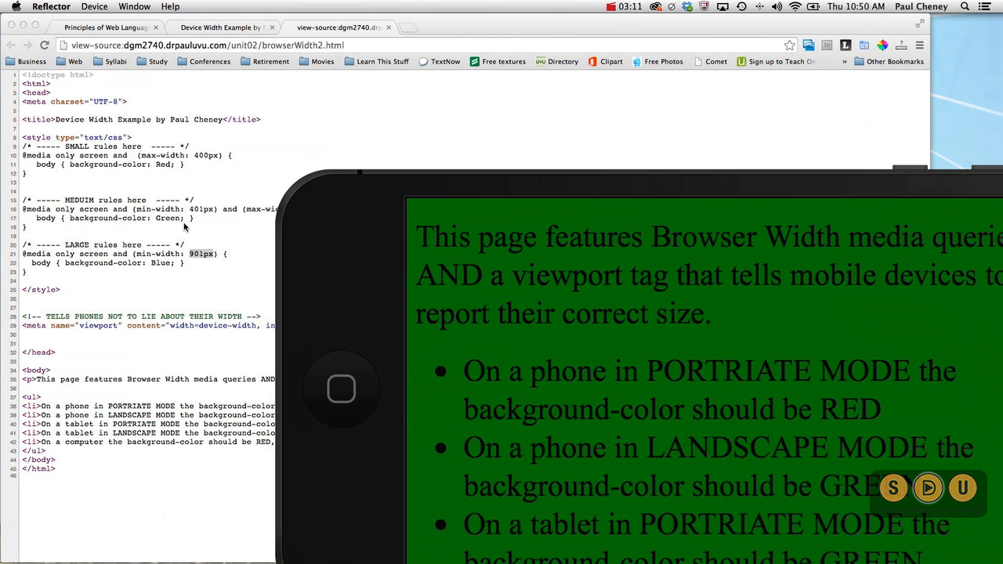